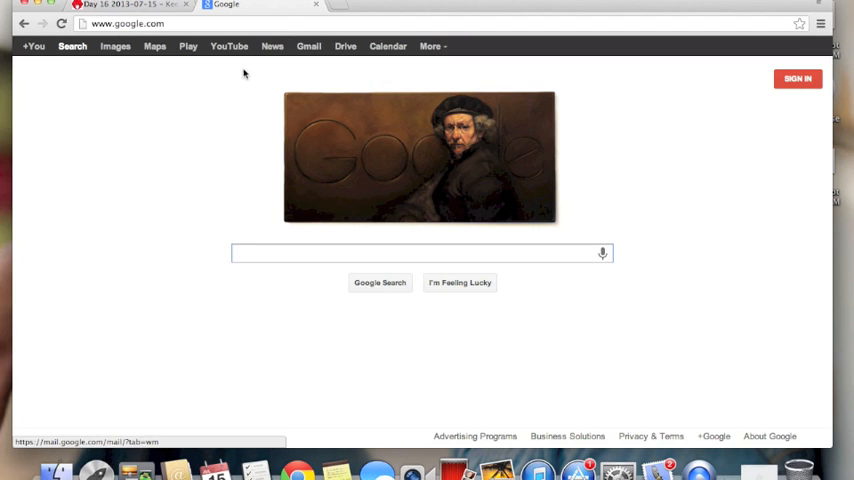
pyautogui.moveTo(732, 114)
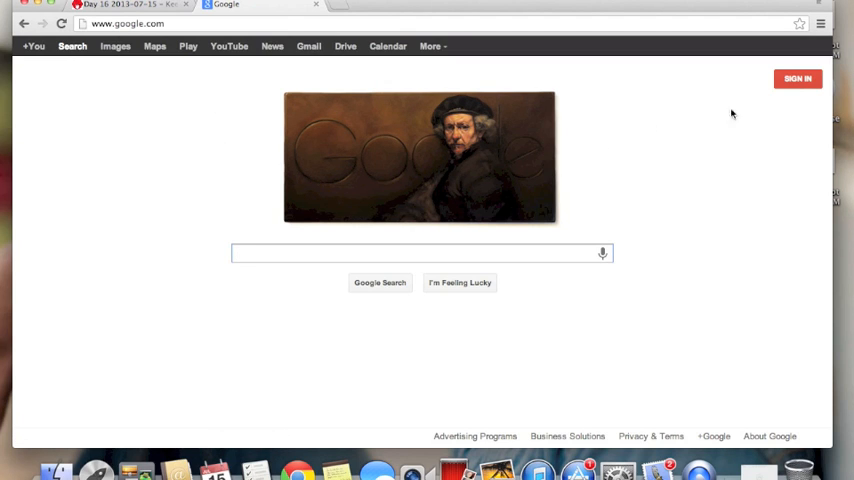
# - Sign in with the account email and password, then skip the mobile phone prompt
pyautogui.click(797, 79)
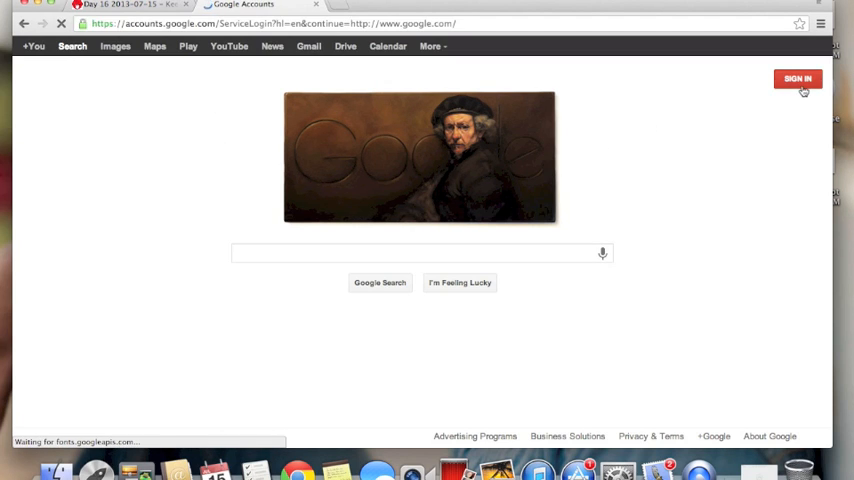
pyautogui.click(797, 79)
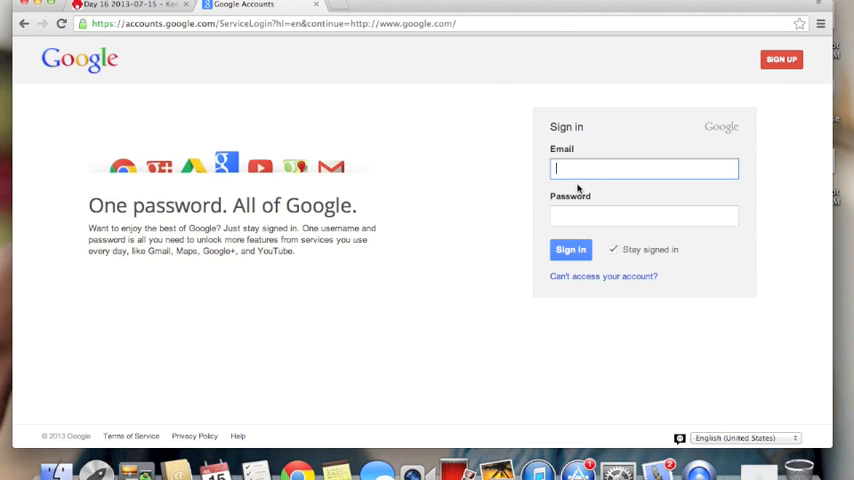
pyautogui.write('r')
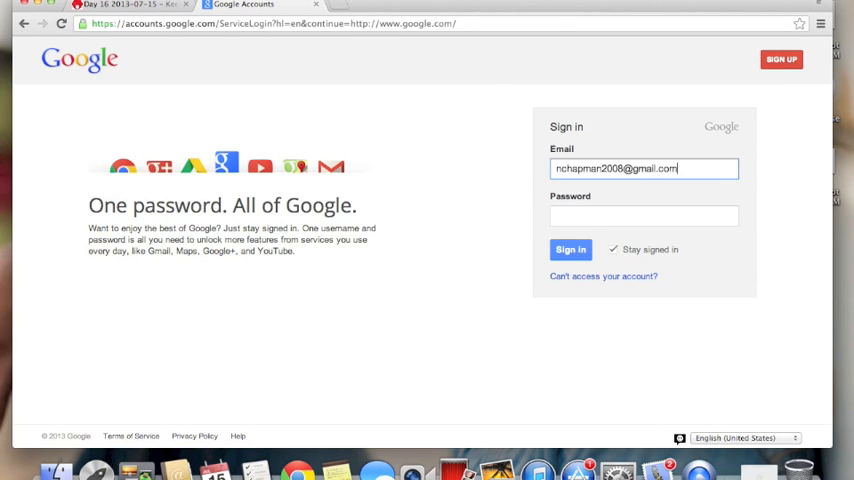
pyautogui.write('••')
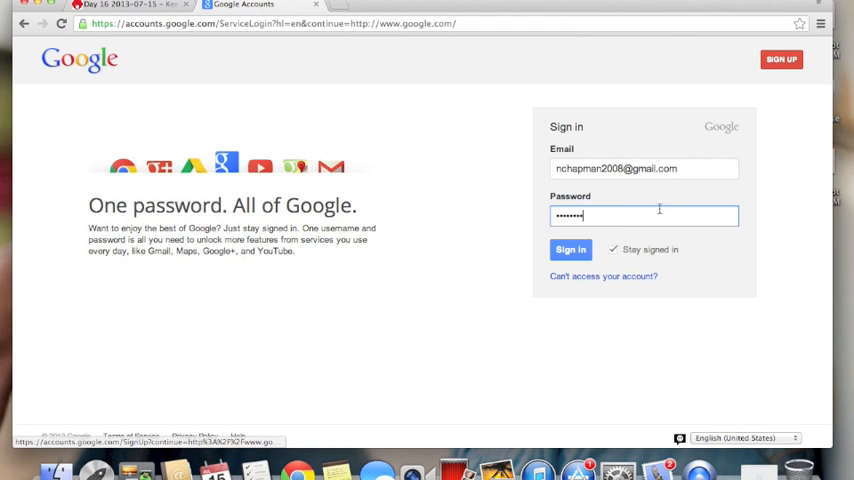
pyautogui.click(570, 249)
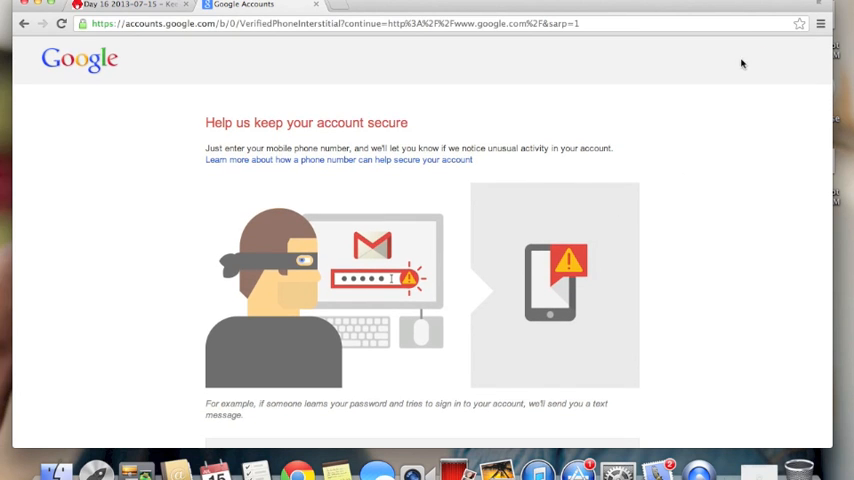
pyautogui.moveTo(450, 345)
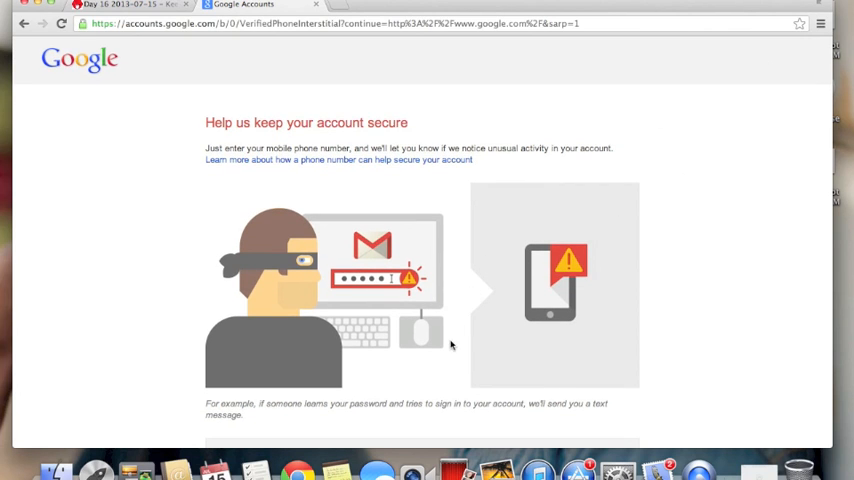
pyautogui.scroll(-3)
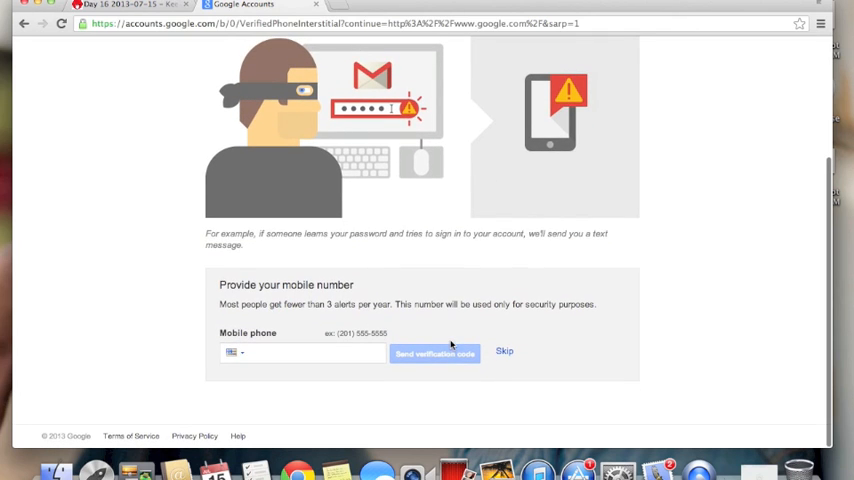
pyautogui.click(504, 351)
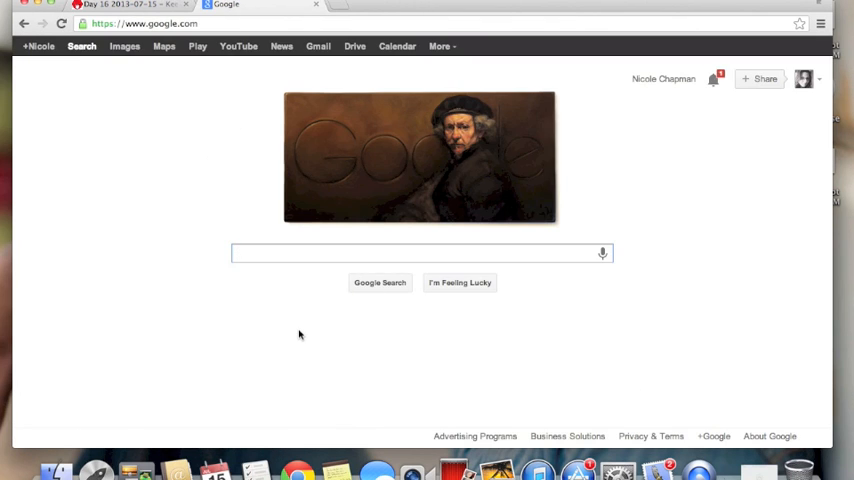
pyautogui.moveTo(256, 145)
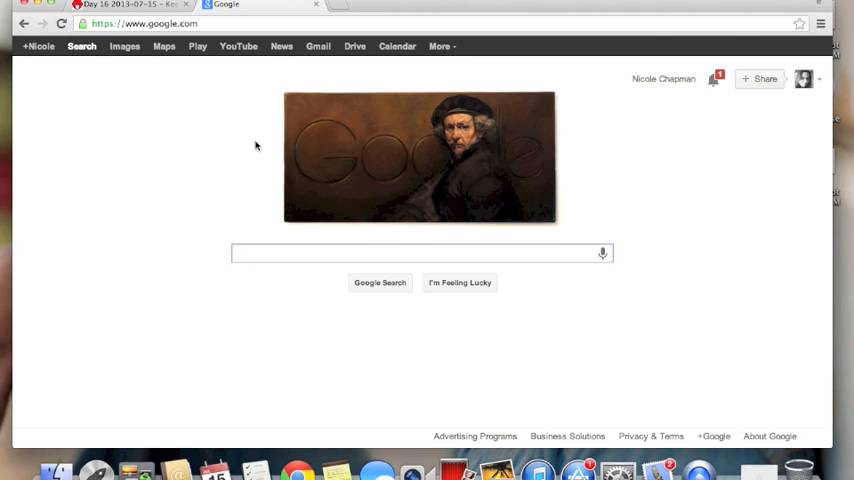
pyautogui.moveTo(355, 46)
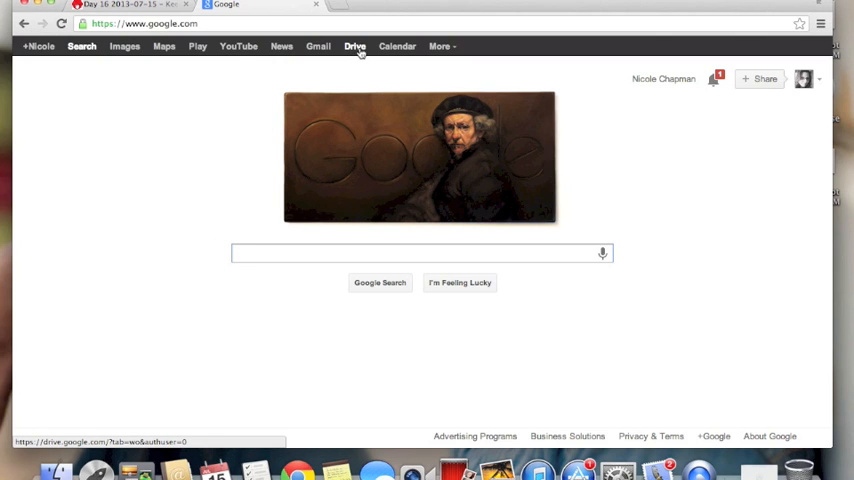
# - Open Drive from the top Google bar to show the My Drive file list
pyautogui.click(355, 46)
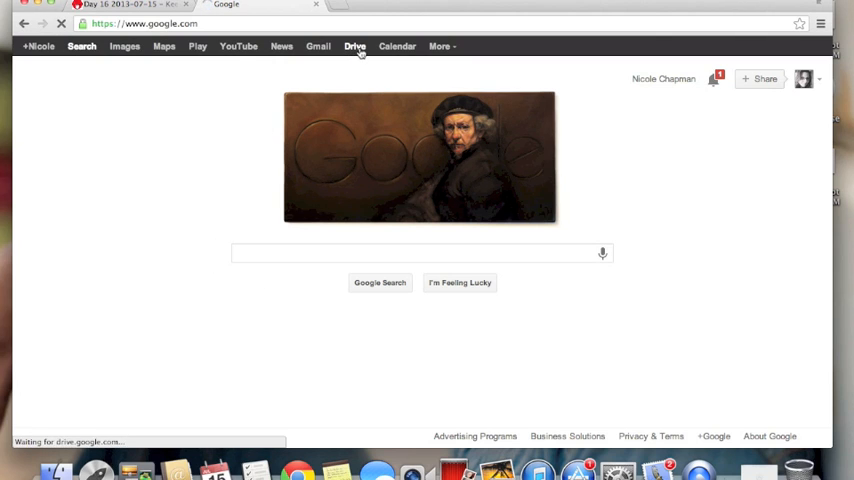
pyautogui.click(355, 46)
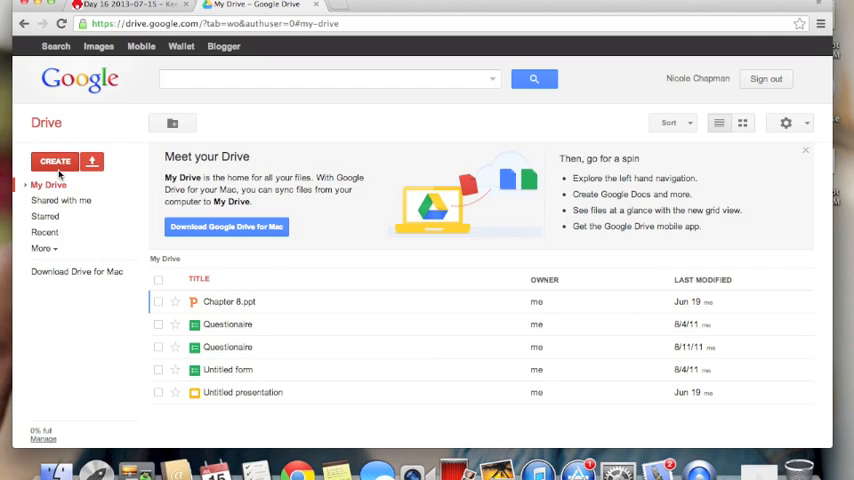
# - Open the CREATE dropdown listing Document, Presentation, Spreadsheet and Form
pyautogui.click(55, 161)
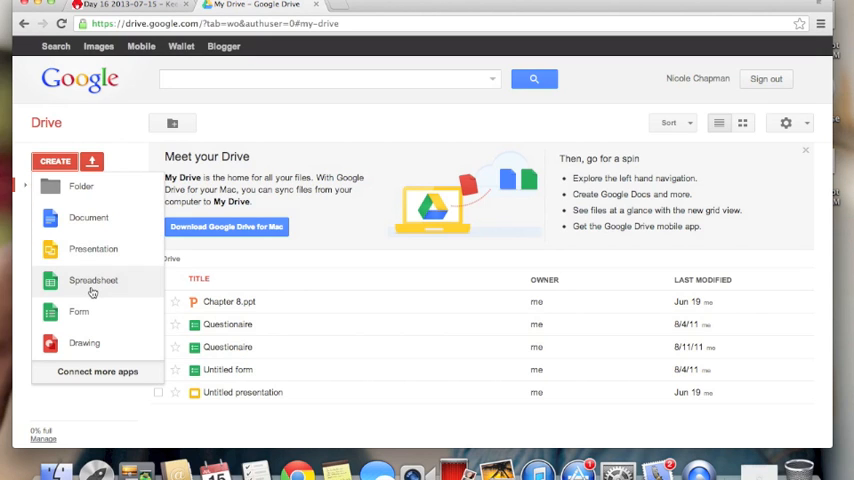
pyautogui.moveTo(85, 319)
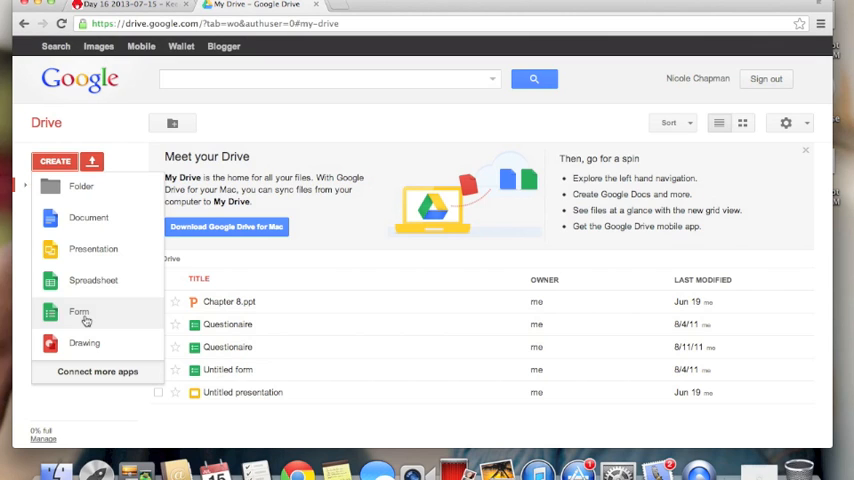
pyautogui.moveTo(86, 283)
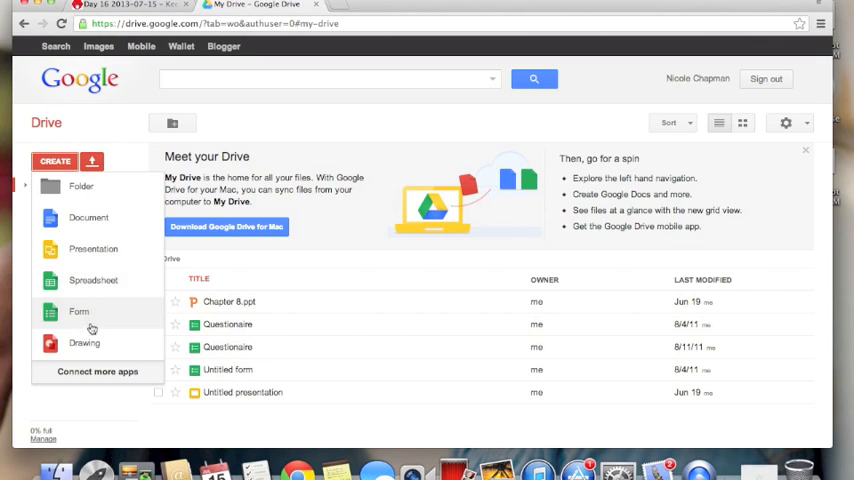
pyautogui.moveTo(84, 343)
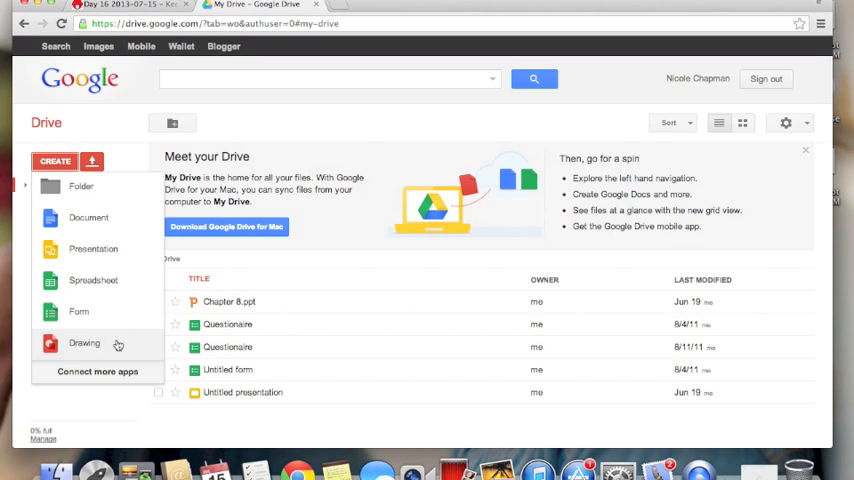
pyautogui.moveTo(88, 217)
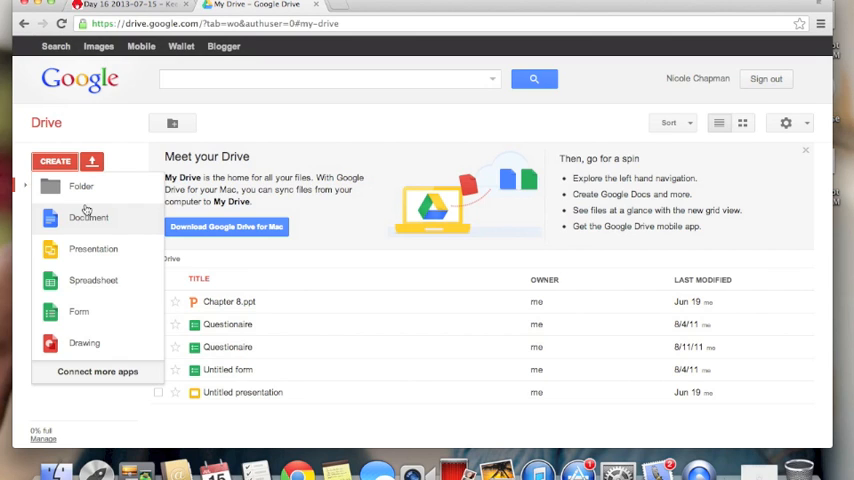
pyautogui.moveTo(87, 222)
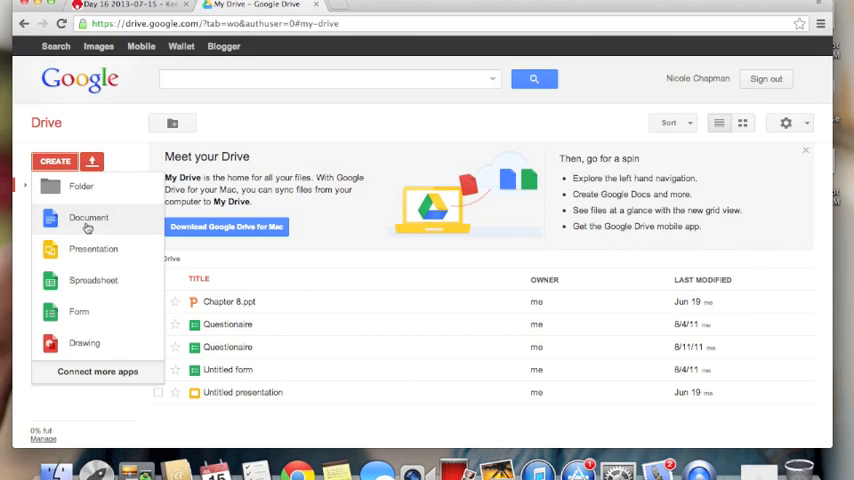
# - Create a new blank document and rename it 'Sample'
pyautogui.click(88, 218)
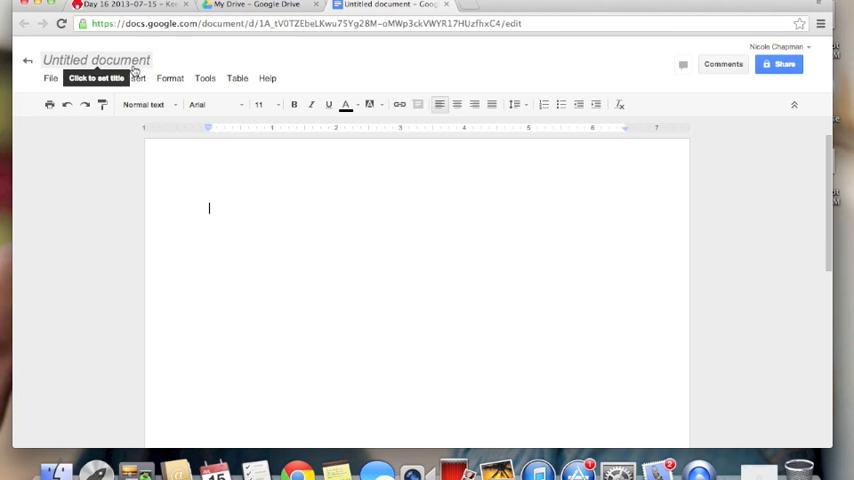
pyautogui.click(96, 59)
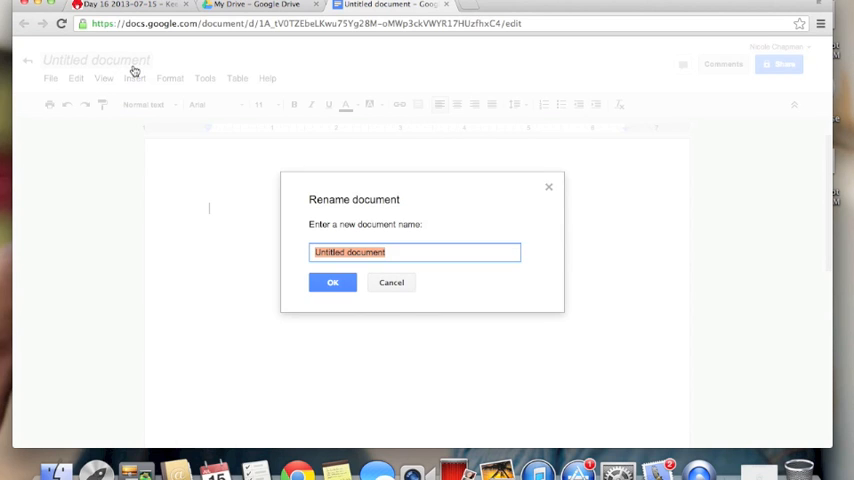
pyautogui.write('Sample')
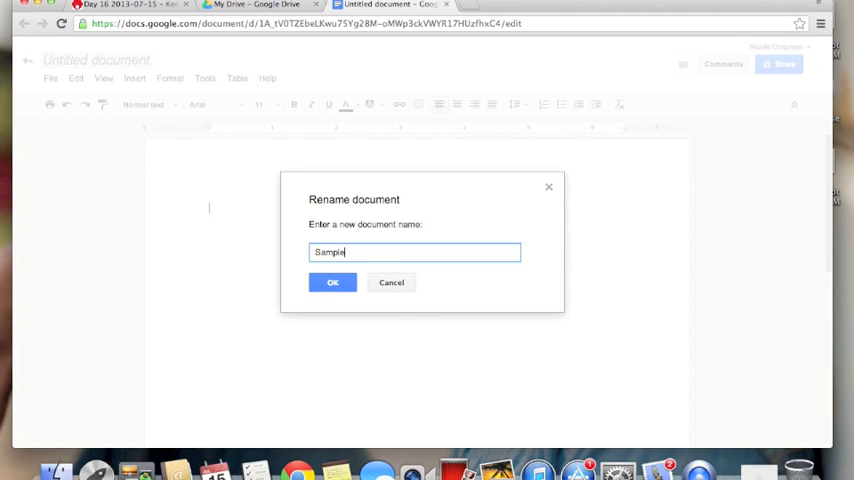
pyautogui.click(332, 282)
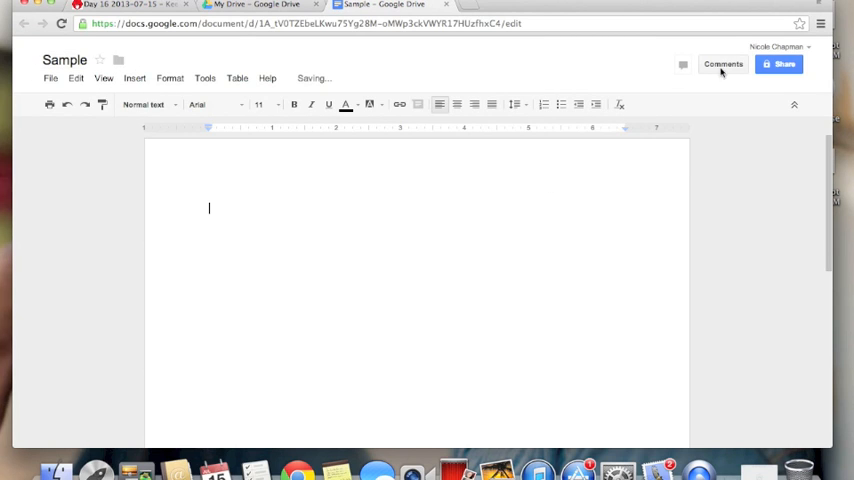
# - Set Sample's visibility to Public on the web with Can view access, then close sharing
pyautogui.click(779, 64)
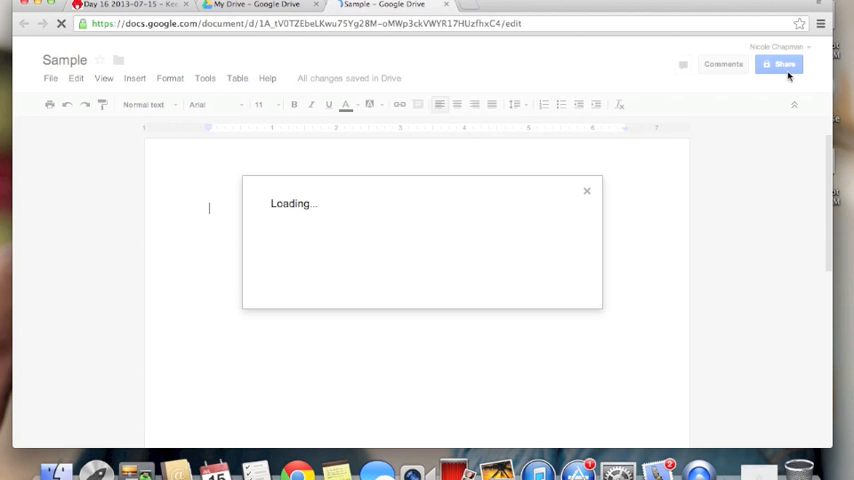
pyautogui.click(779, 64)
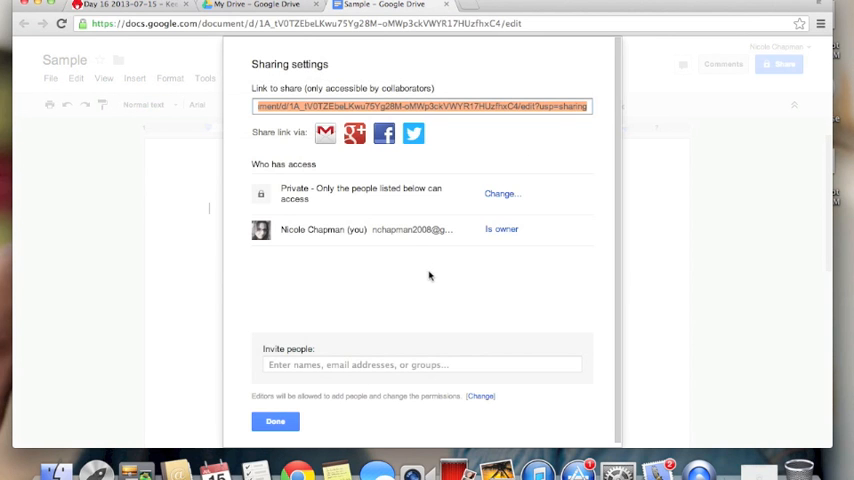
pyautogui.click(501, 193)
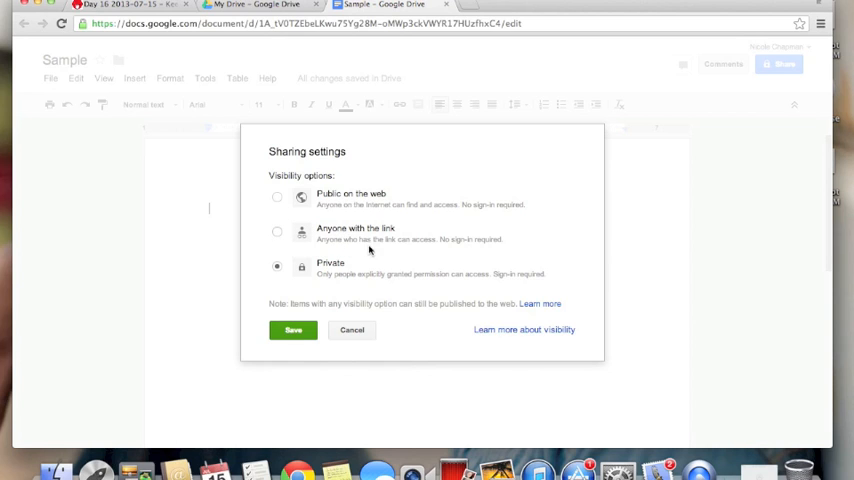
pyautogui.moveTo(322, 281)
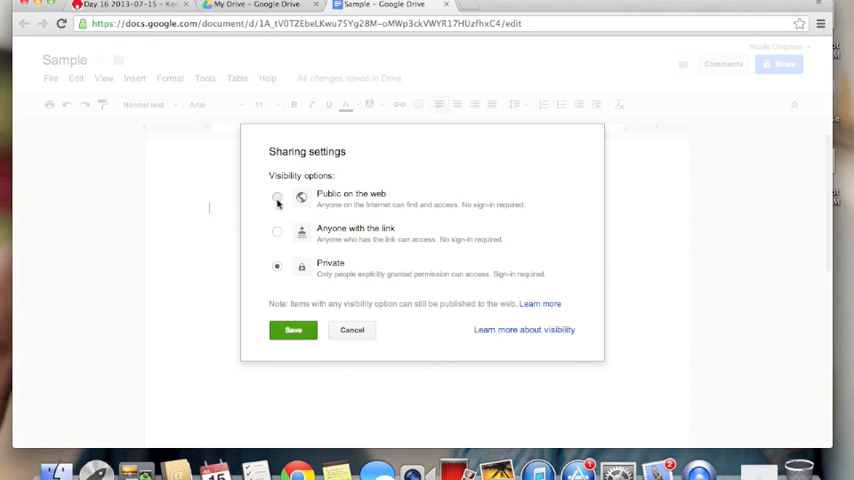
pyautogui.click(277, 197)
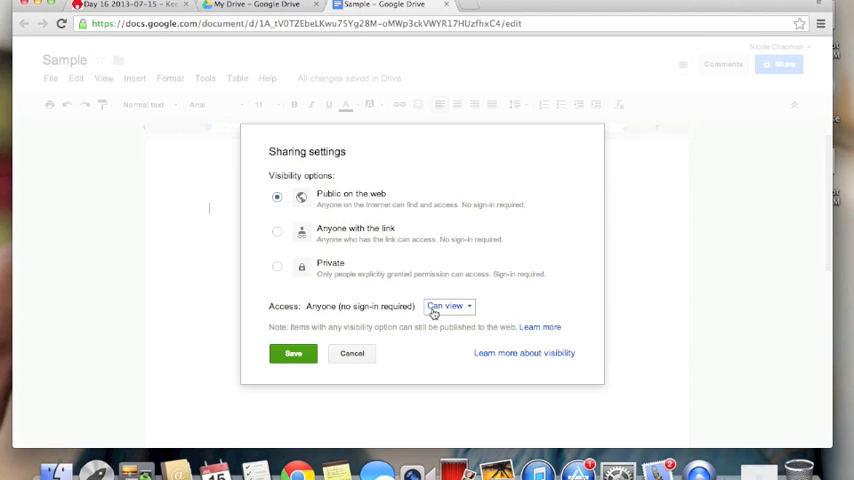
pyautogui.click(449, 306)
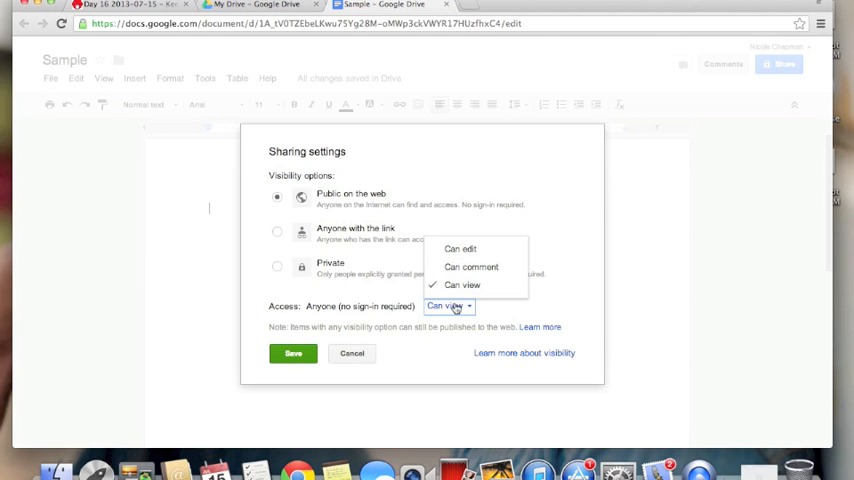
pyautogui.click(462, 285)
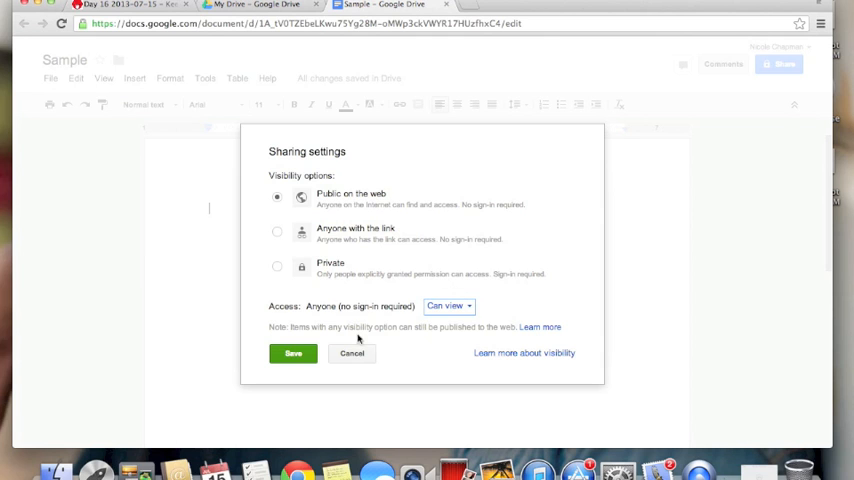
pyautogui.click(292, 353)
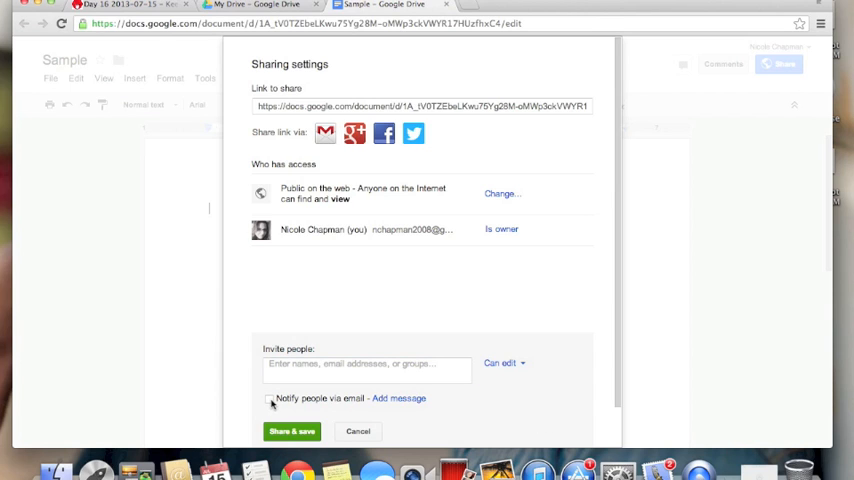
pyautogui.click(270, 398)
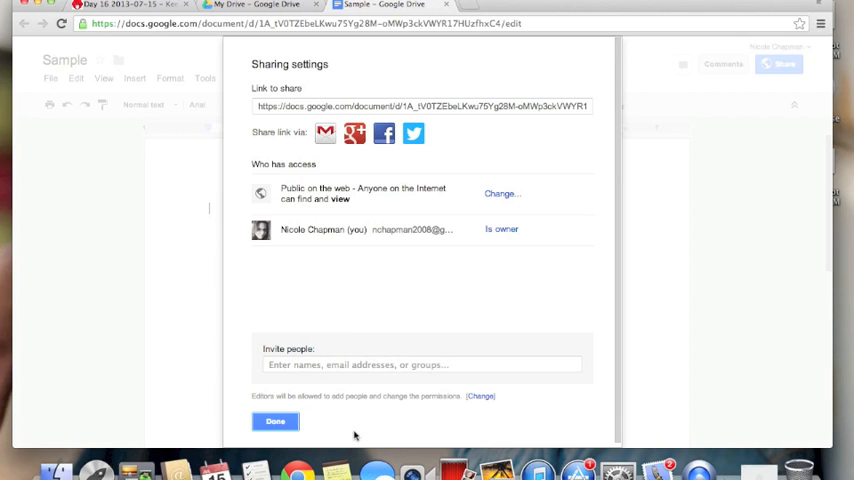
pyautogui.click(275, 420)
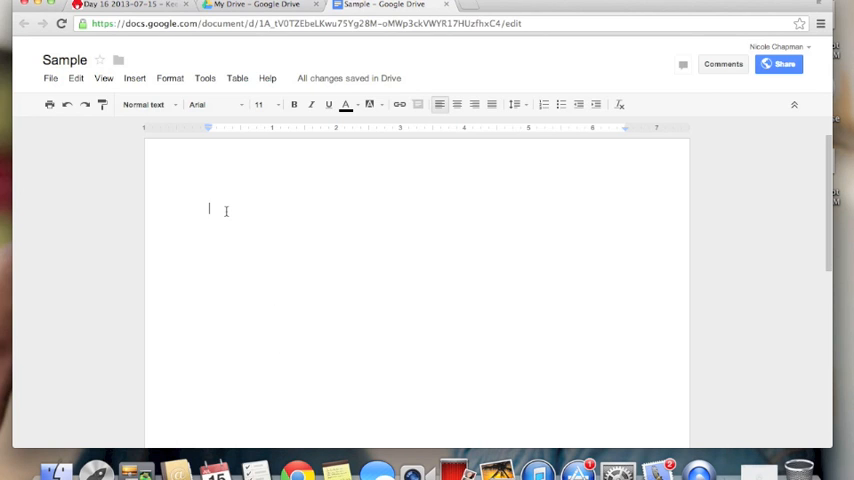
pyautogui.moveTo(215, 104)
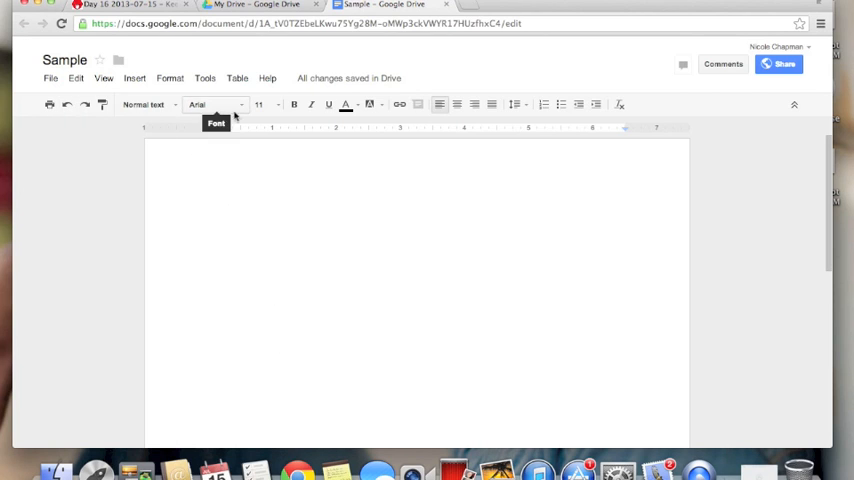
pyautogui.moveTo(561, 104)
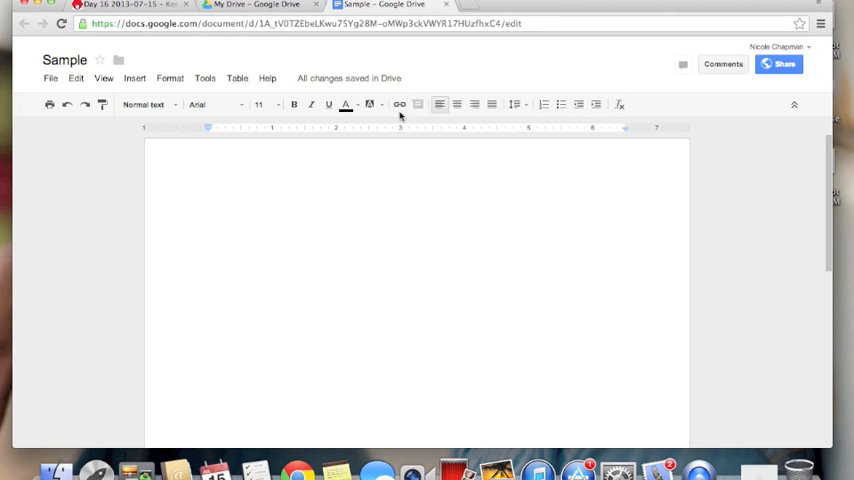
pyautogui.moveTo(147, 104)
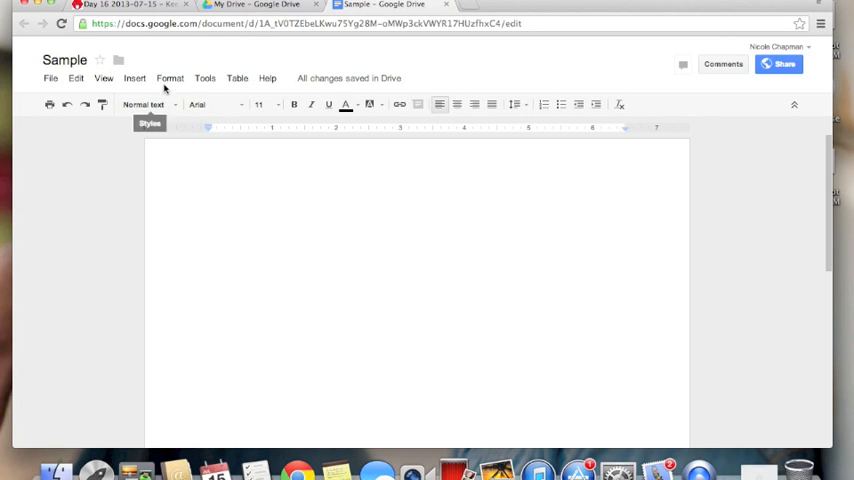
pyautogui.click(169, 78)
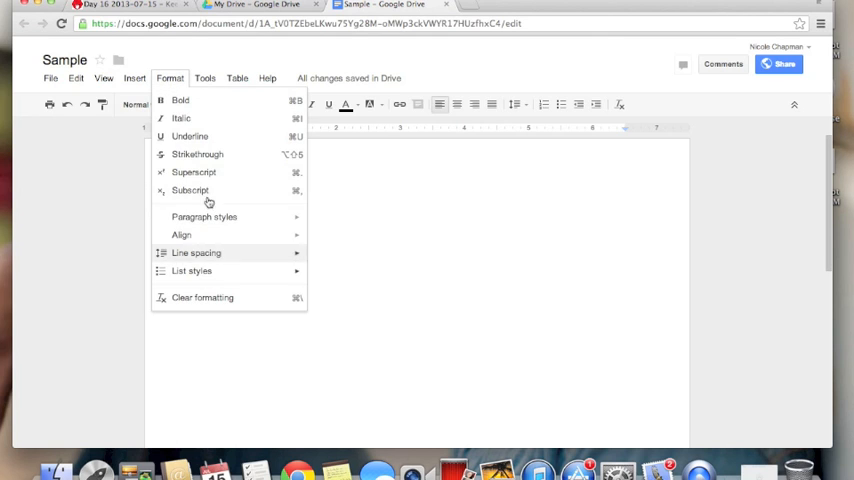
pyautogui.click(135, 78)
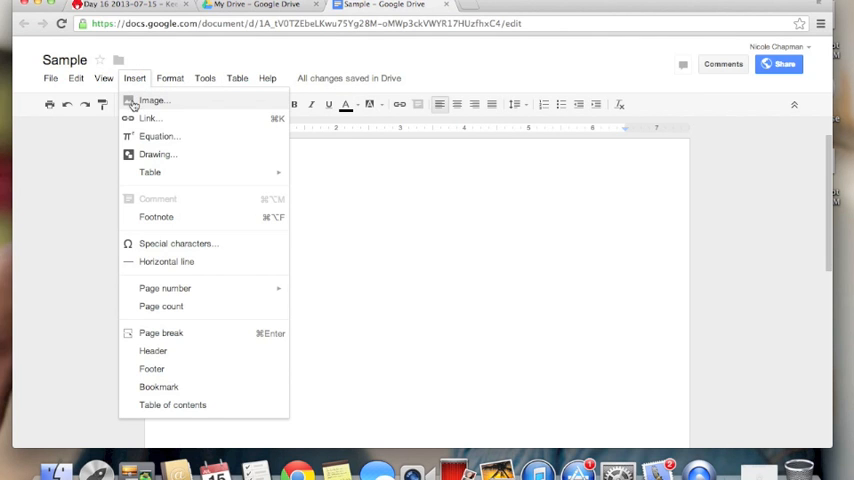
pyautogui.moveTo(149, 118)
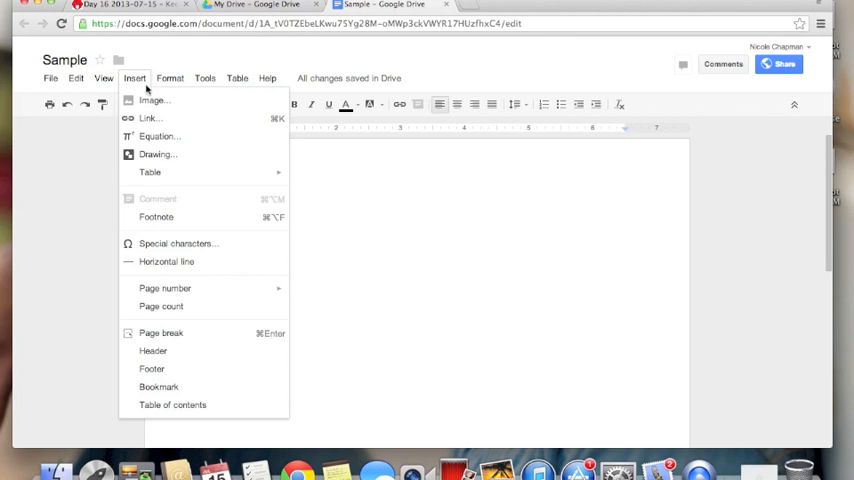
pyautogui.click(205, 78)
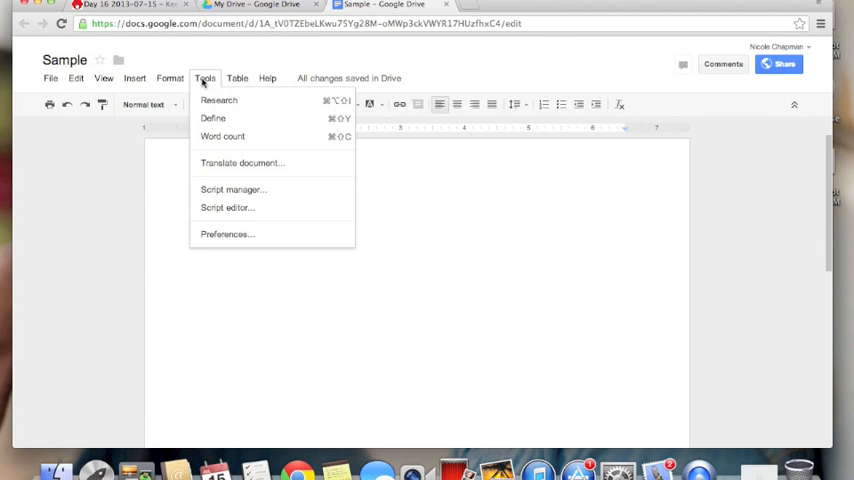
pyautogui.click(208, 208)
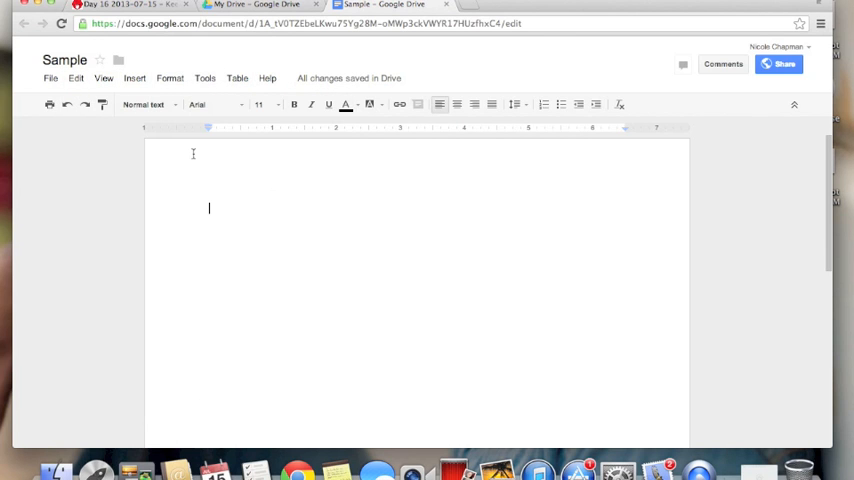
pyautogui.moveTo(205, 246)
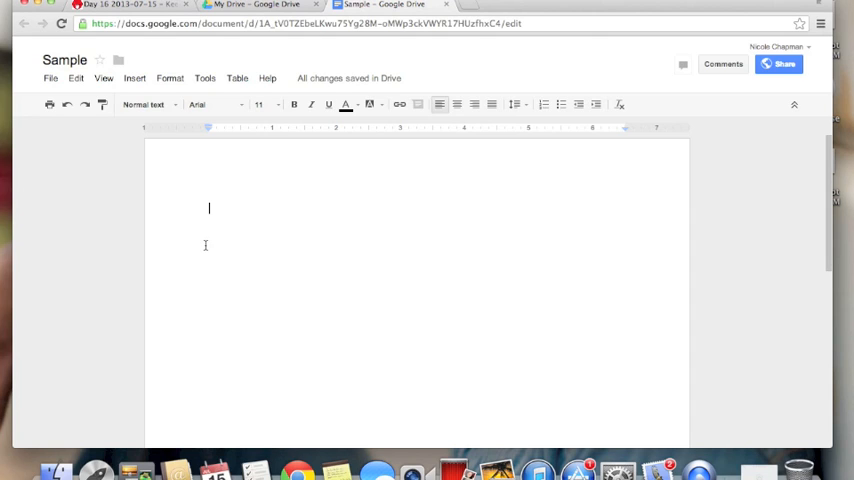